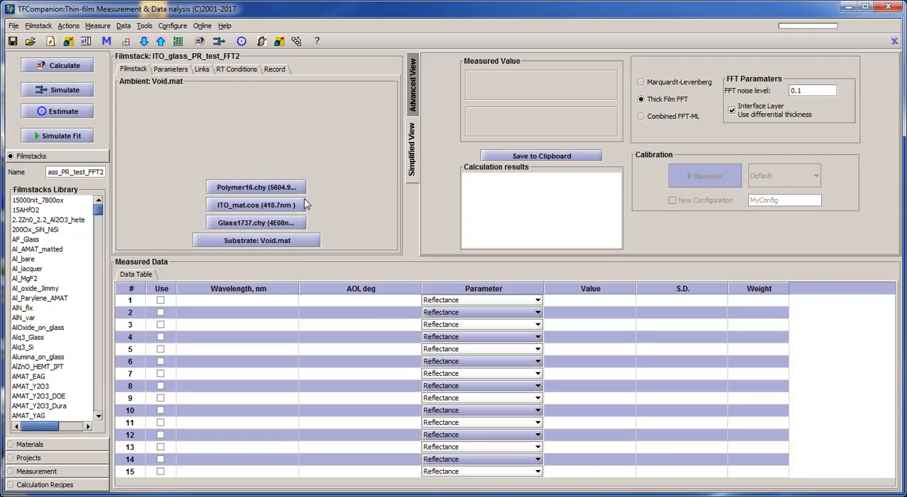
# Show the ITO_glass_PR_test_FFT2 filmstack details: layer thicknesses, fit ranges and solve flags
pyautogui.click(170, 69)
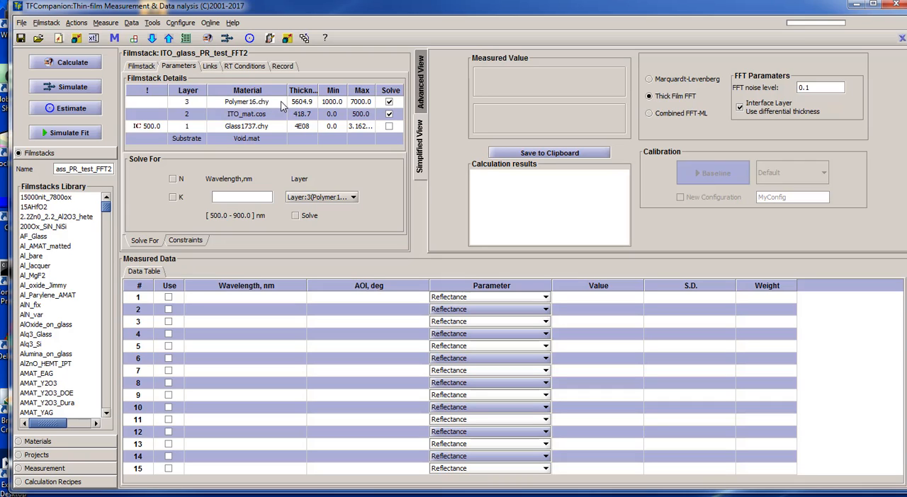
pyautogui.moveTo(195, 136)
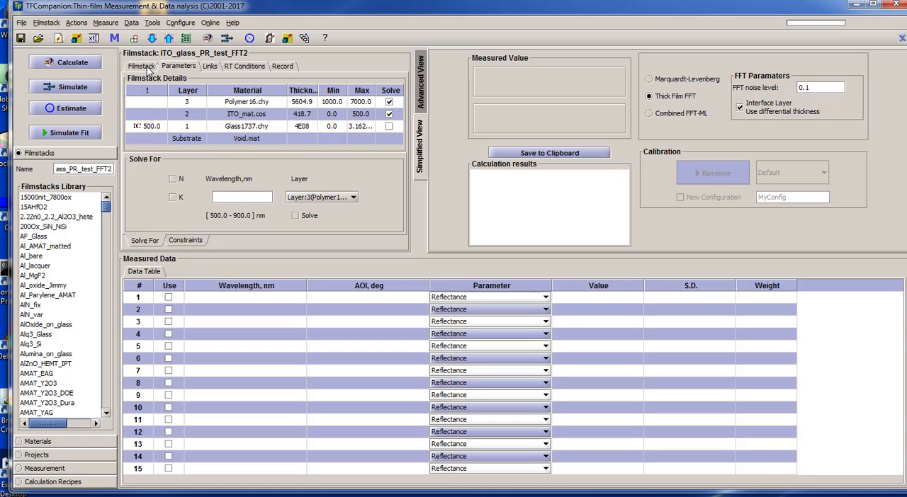
pyautogui.moveTo(147, 71)
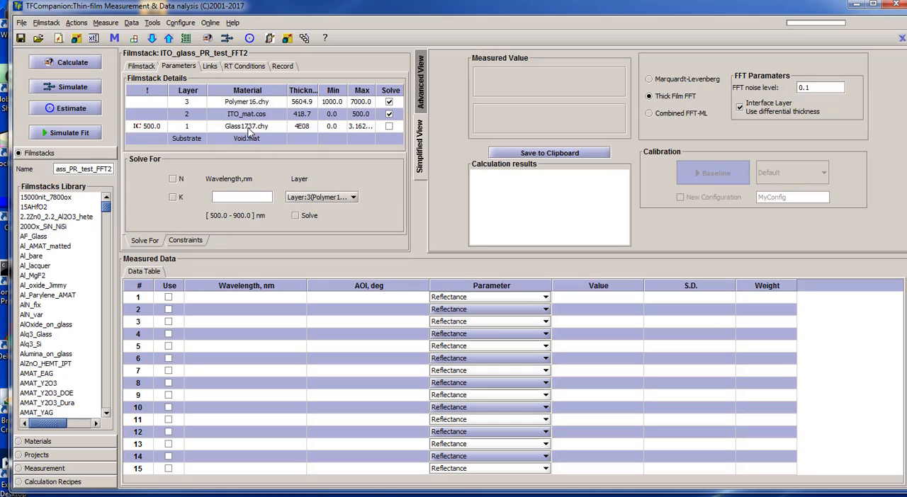
pyautogui.moveTo(210, 128)
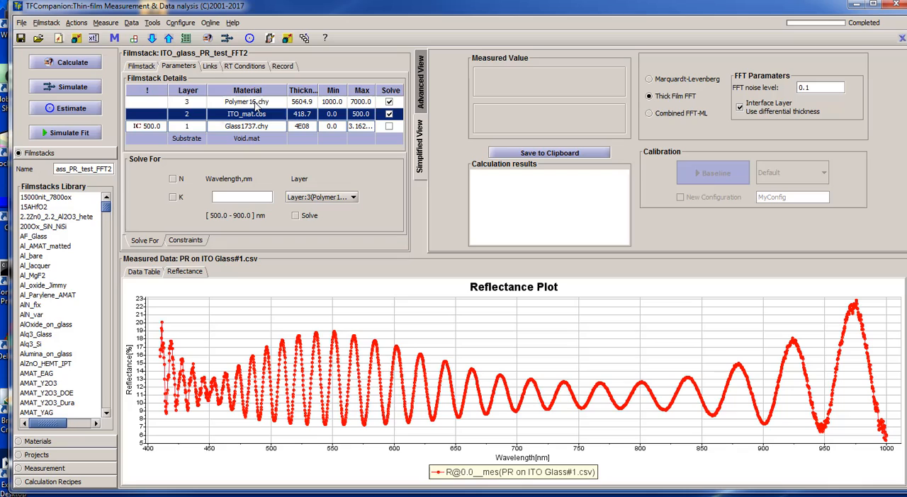
pyautogui.moveTo(320, 106)
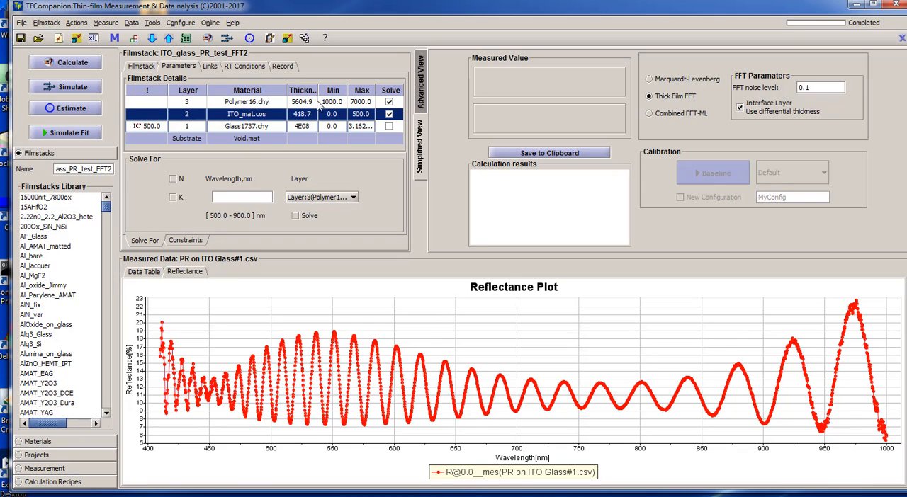
pyautogui.moveTo(358, 112)
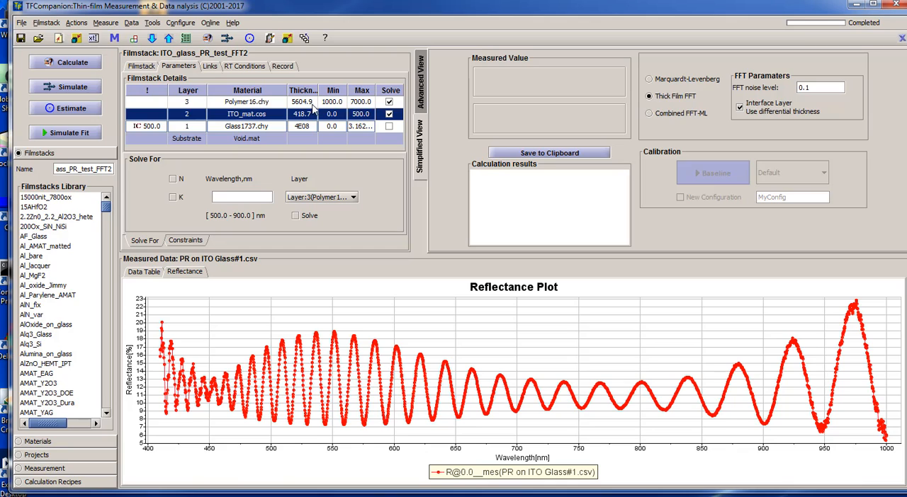
pyautogui.moveTo(347, 110)
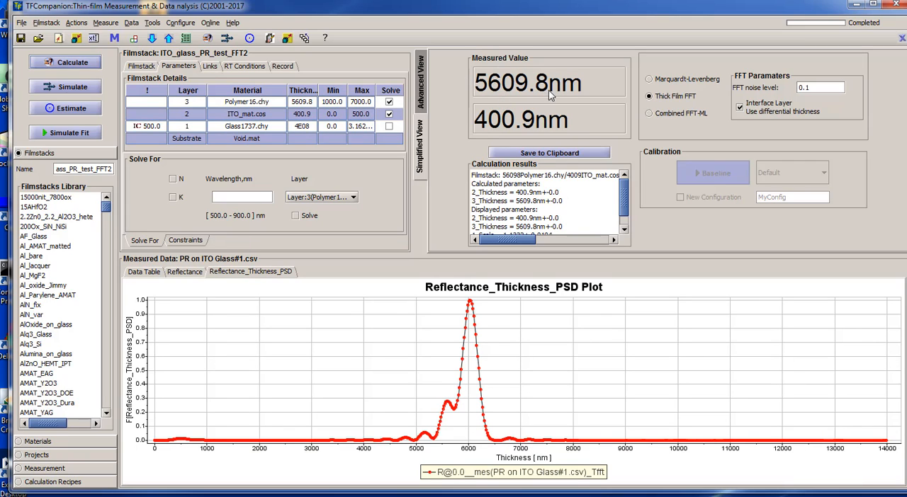
pyautogui.moveTo(555, 100)
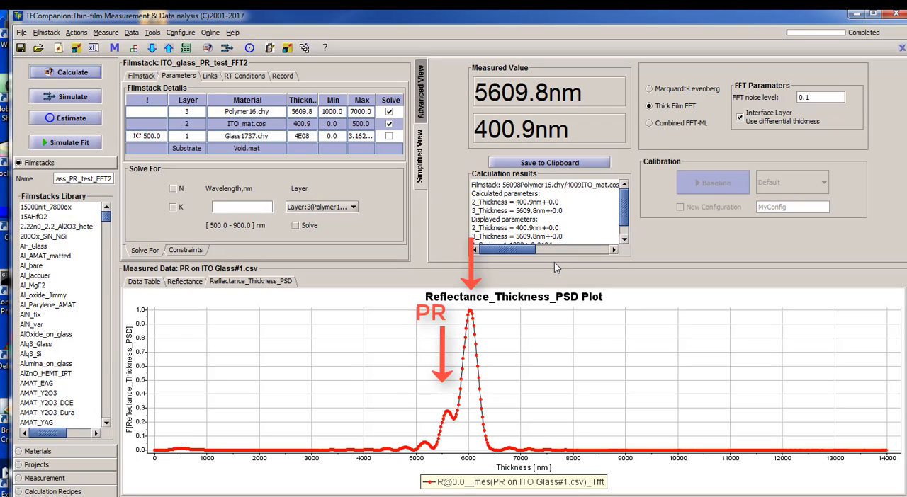
pyautogui.moveTo(545, 313)
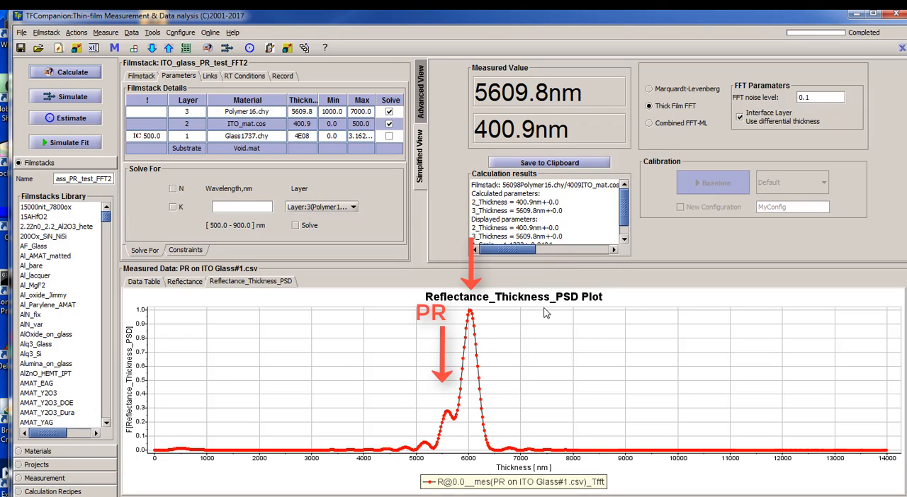
pyautogui.moveTo(519, 340)
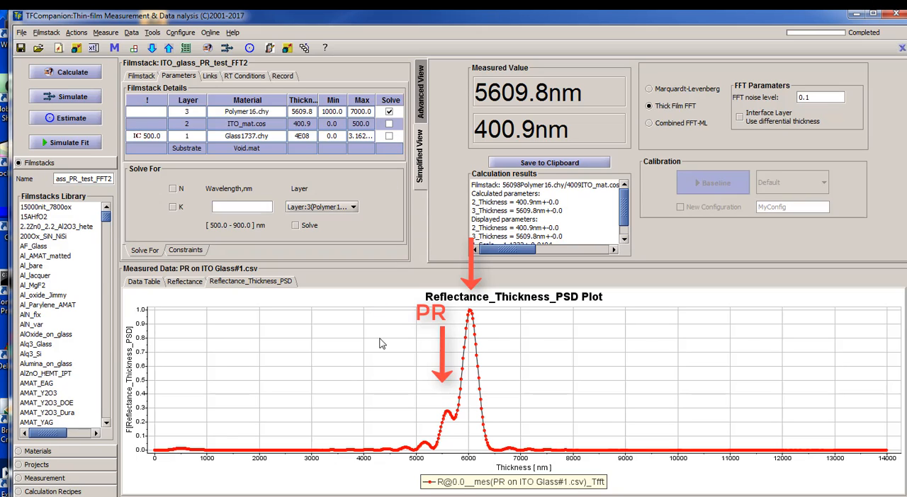
# Calculate the resist-only thickness of 6025.4 nm, then turn the interface layer back on
pyautogui.click(72, 72)
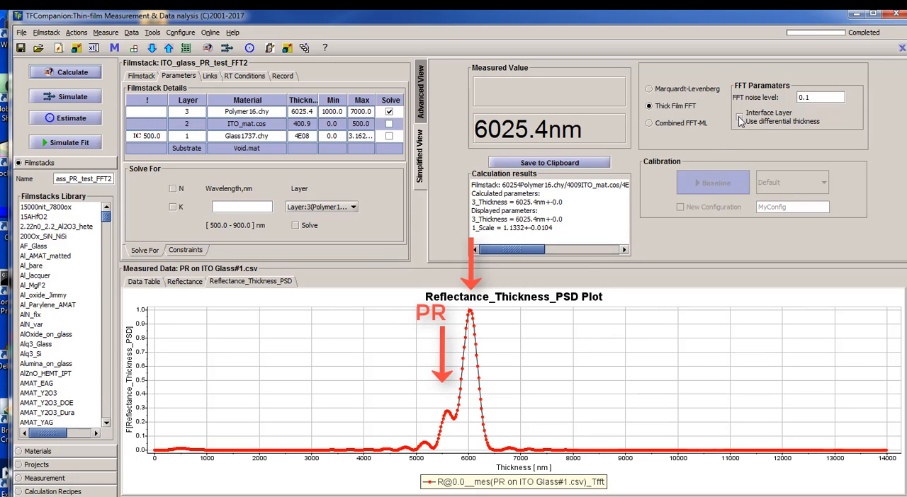
pyautogui.click(739, 113)
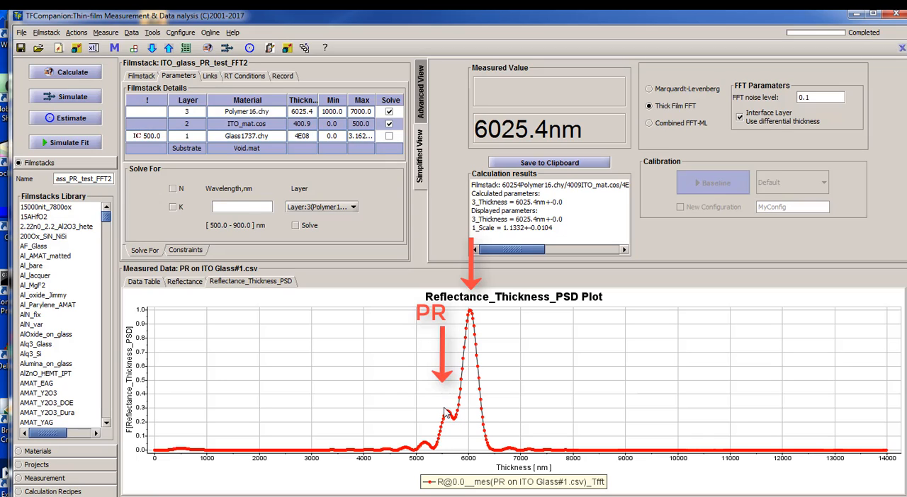
pyautogui.moveTo(450, 414)
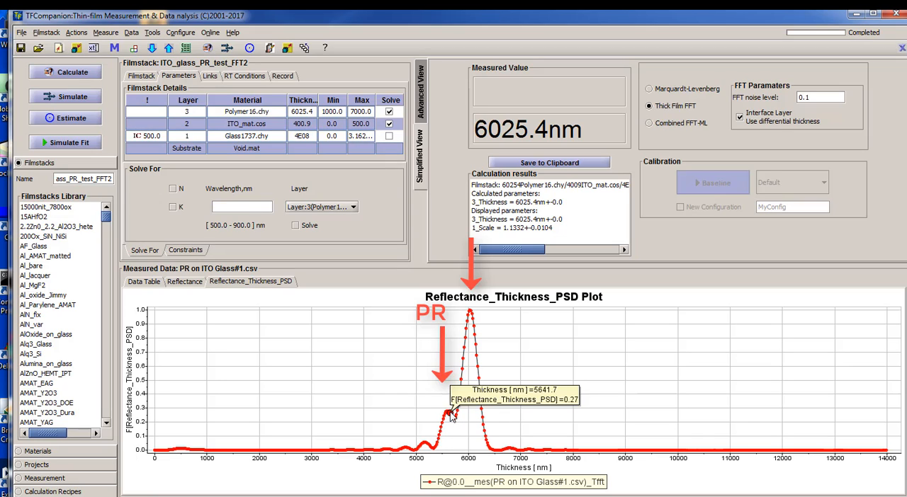
pyautogui.moveTo(471, 441)
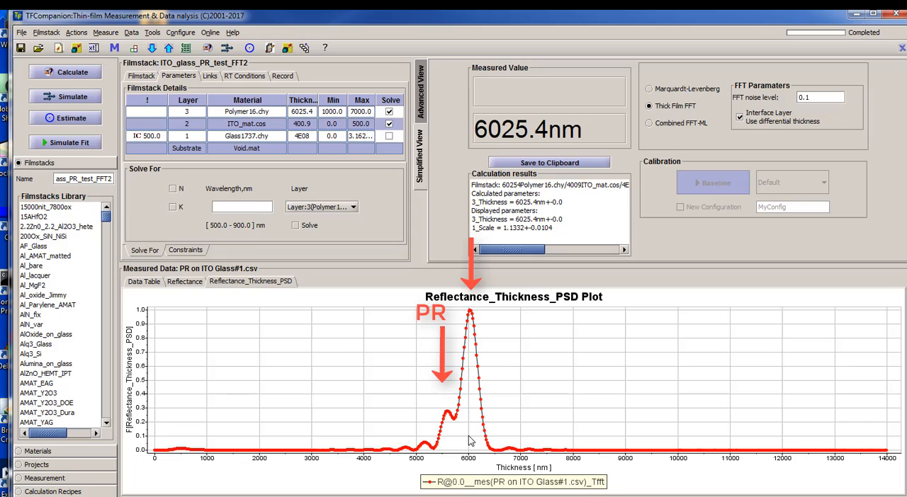
pyautogui.moveTo(445, 422)
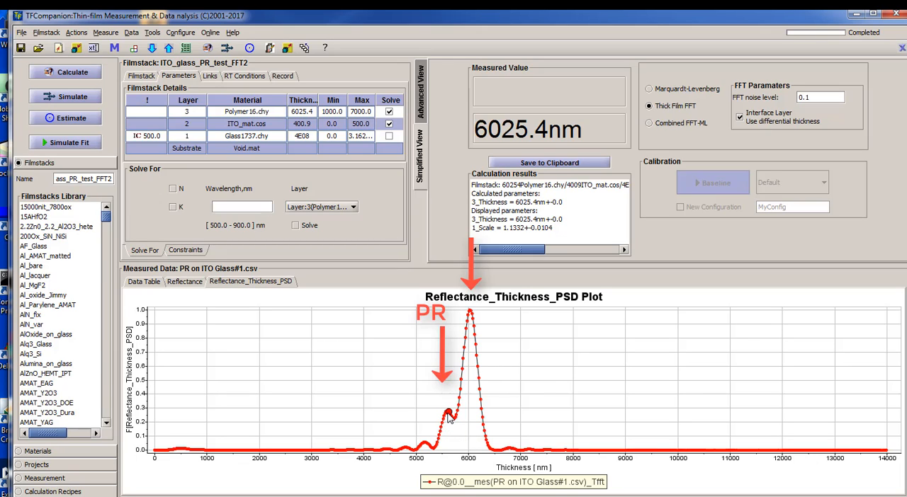
pyautogui.moveTo(448, 415)
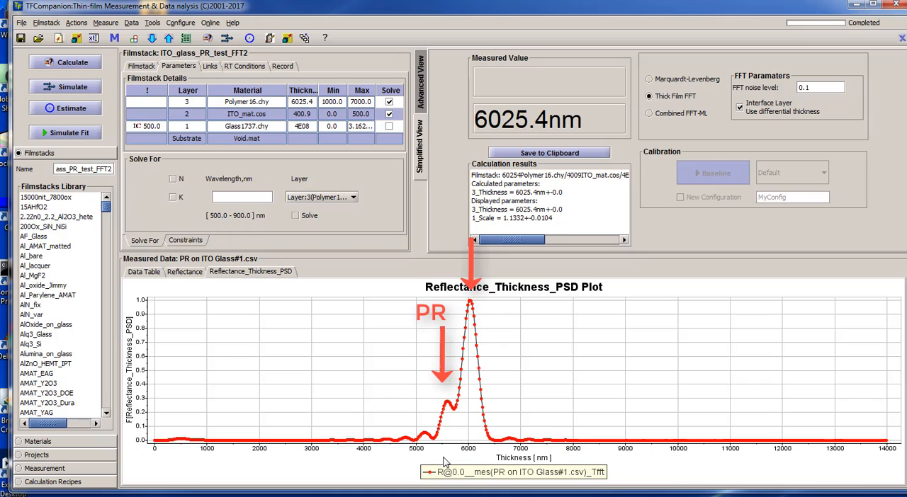
pyautogui.moveTo(389, 439)
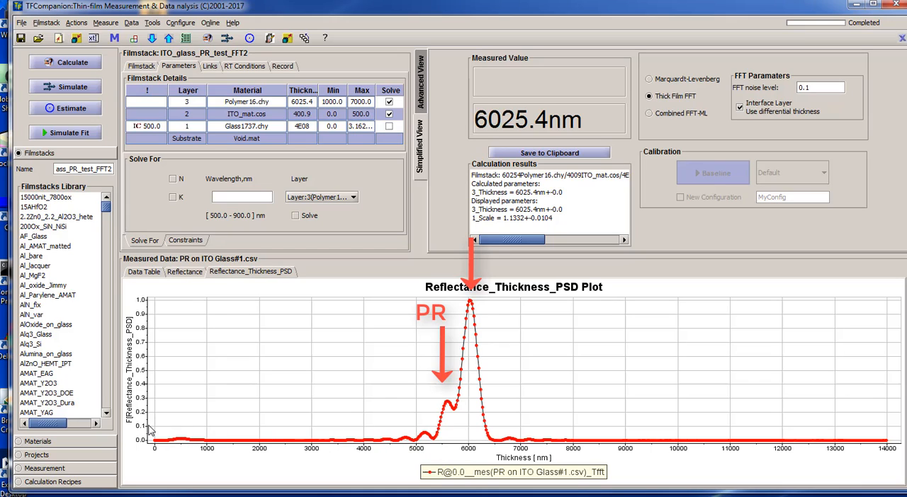
pyautogui.moveTo(425, 432)
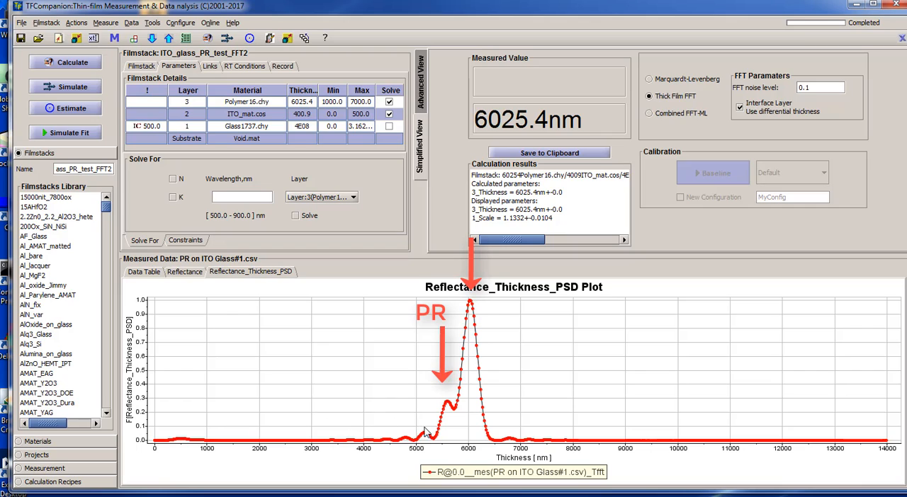
pyautogui.moveTo(528, 430)
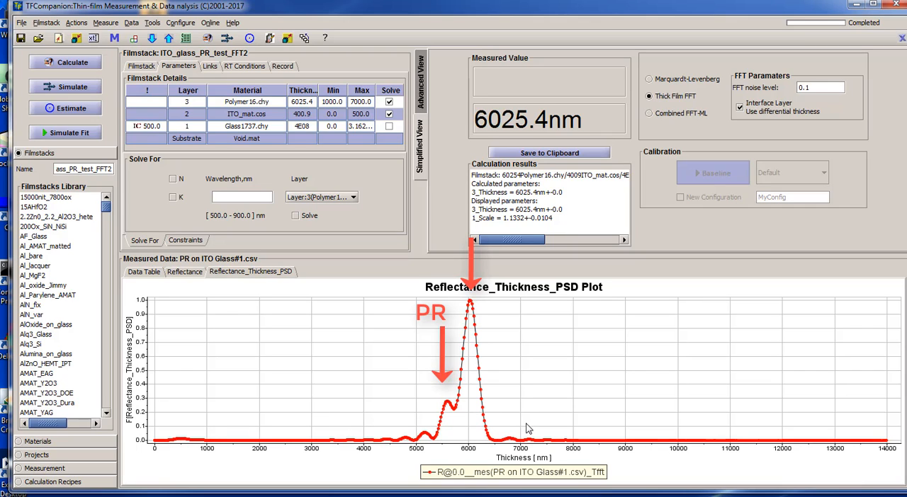
pyautogui.moveTo(519, 402)
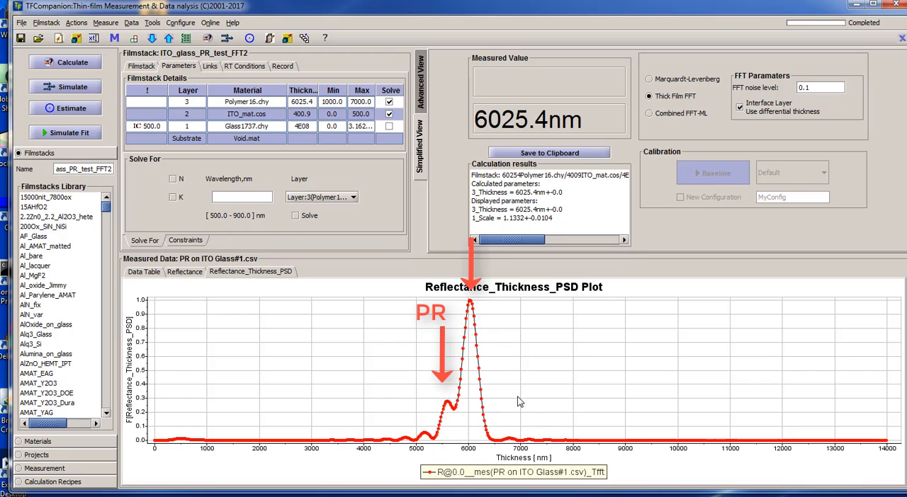
pyautogui.moveTo(520, 430)
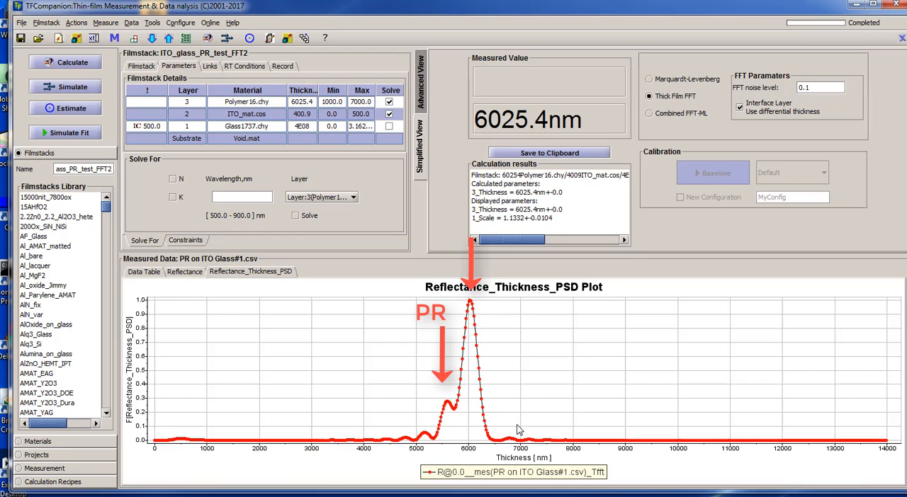
pyautogui.moveTo(475, 412)
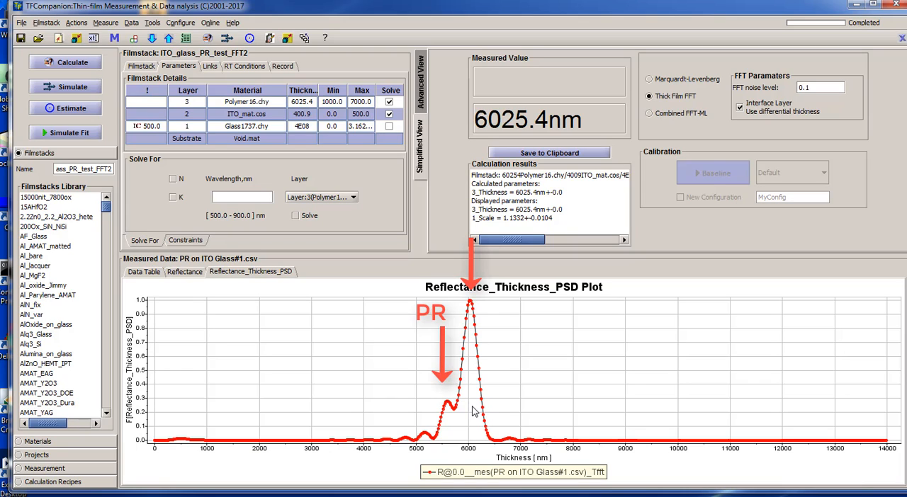
pyautogui.moveTo(443, 409)
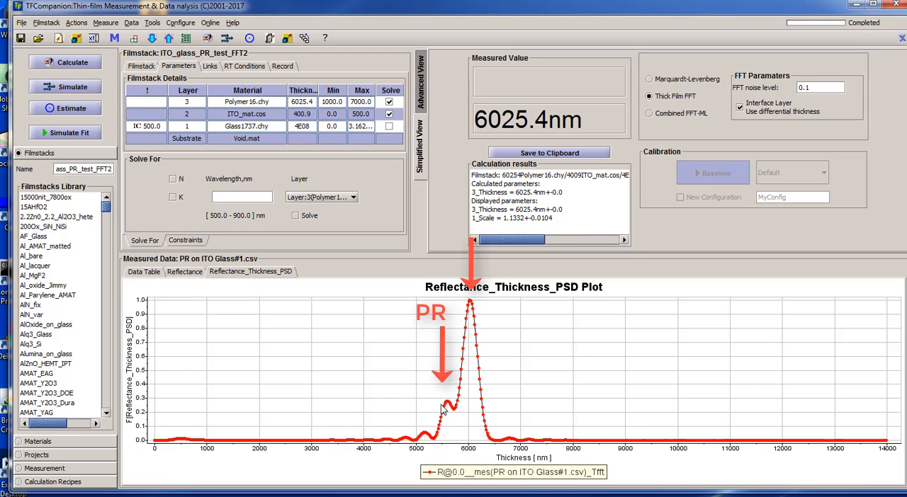
pyautogui.moveTo(553, 403)
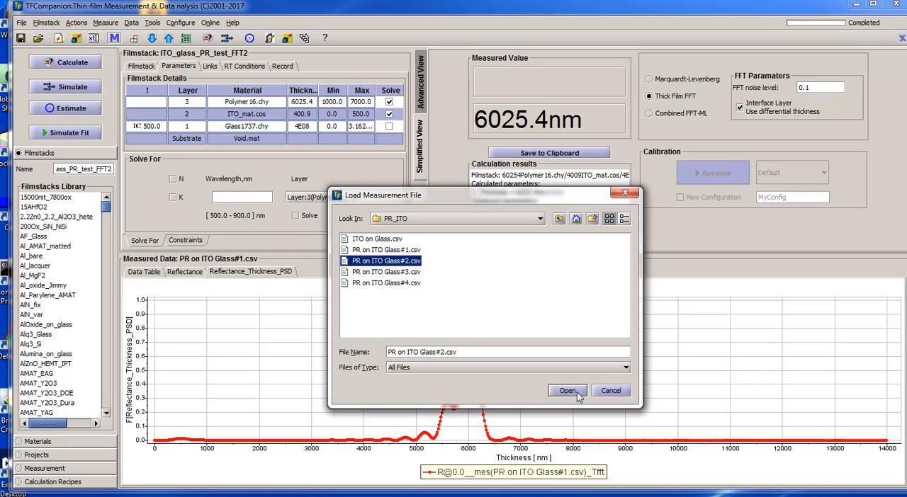
# Load PR on ITO Glass#2.csv and compute FFT thicknesses of 3017.1 nm and 429.7 nm
pyautogui.click(568, 390)
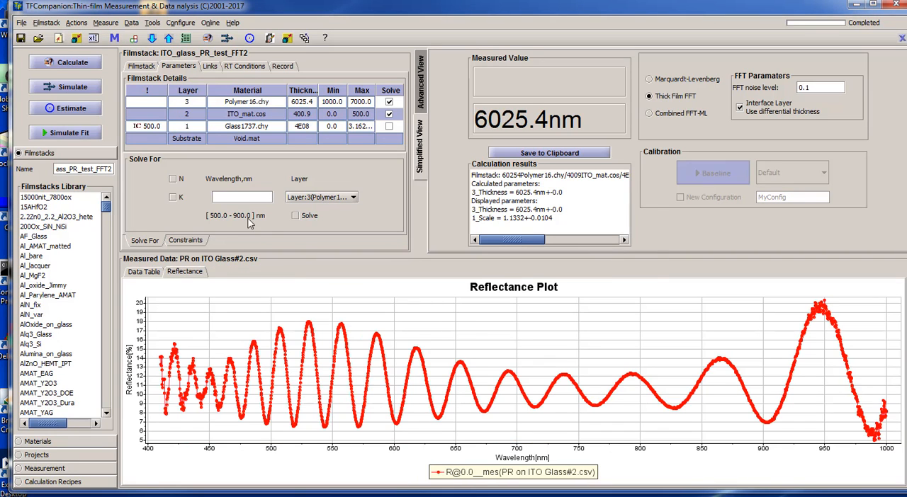
pyautogui.click(65, 63)
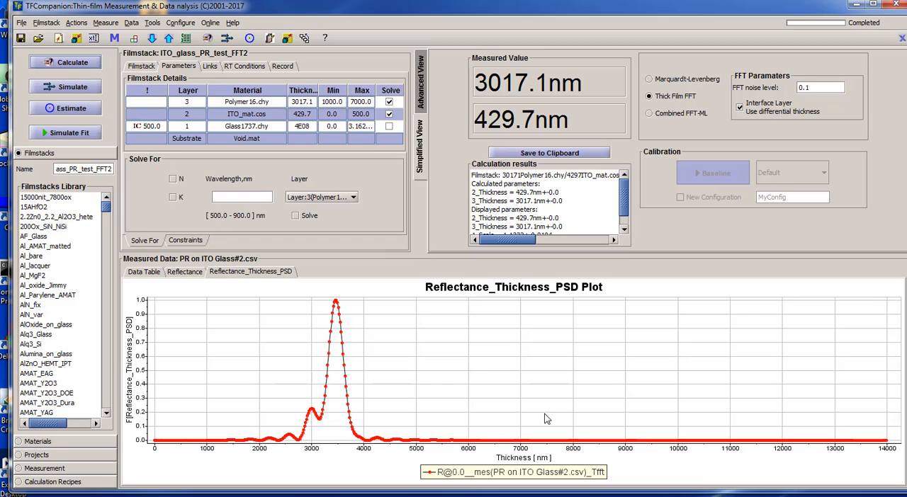
pyautogui.moveTo(376, 382)
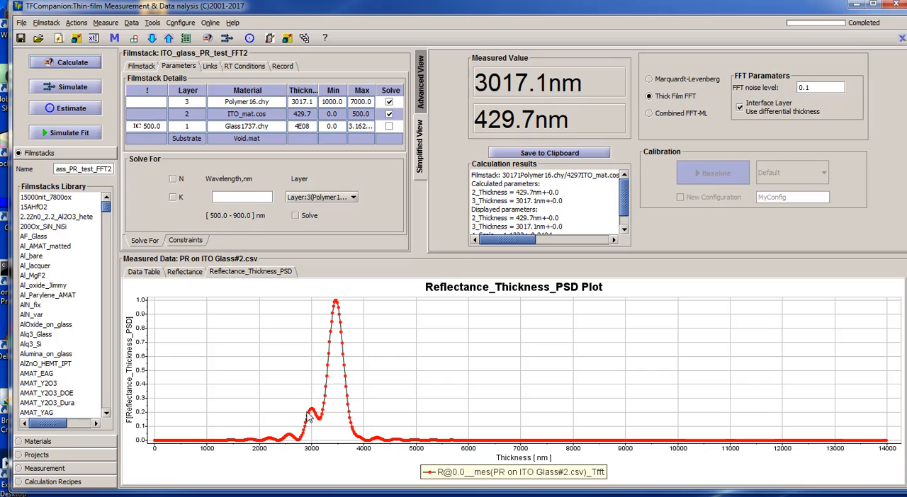
pyautogui.moveTo(338, 304)
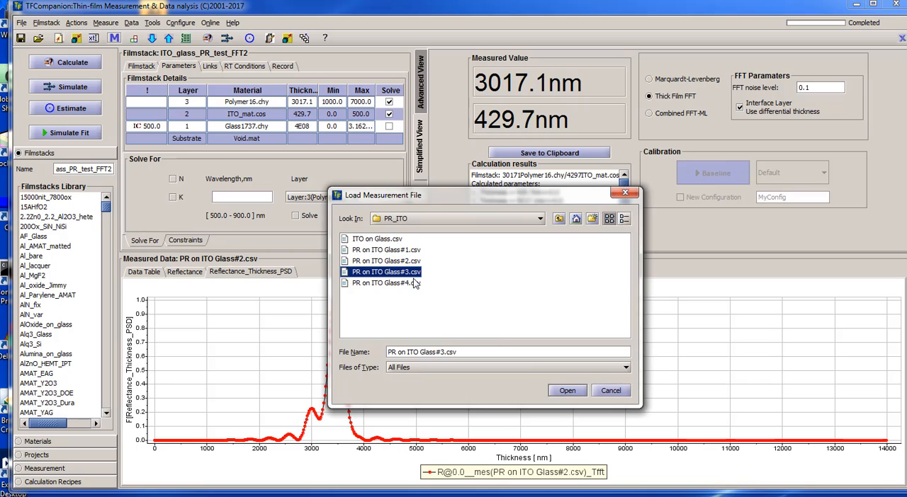
# Load PR on ITO Glass#3.csv, giving polymer 1813.1 nm and ITO 433.7 nm
pyautogui.click(567, 390)
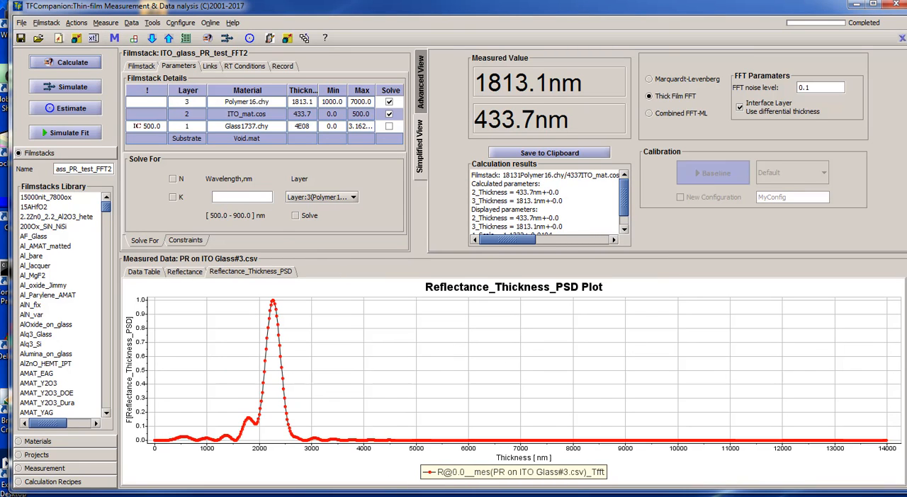
pyautogui.moveTo(290, 327)
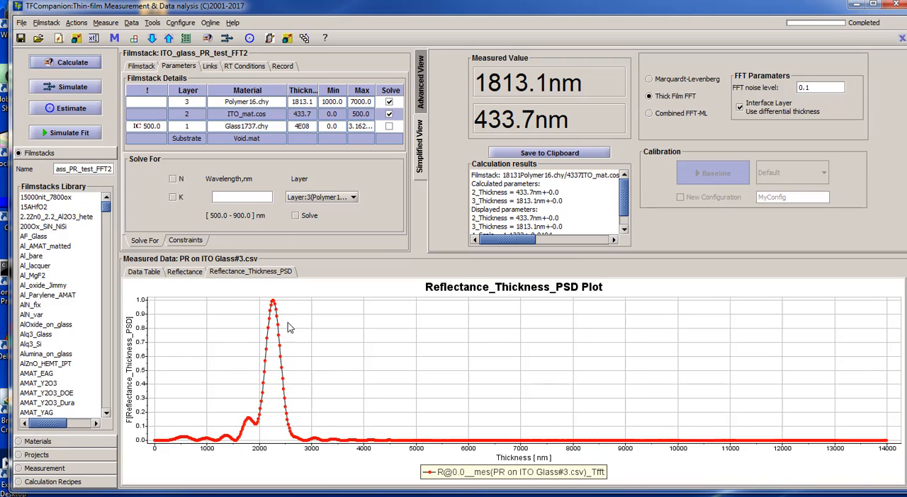
pyautogui.moveTo(414, 196)
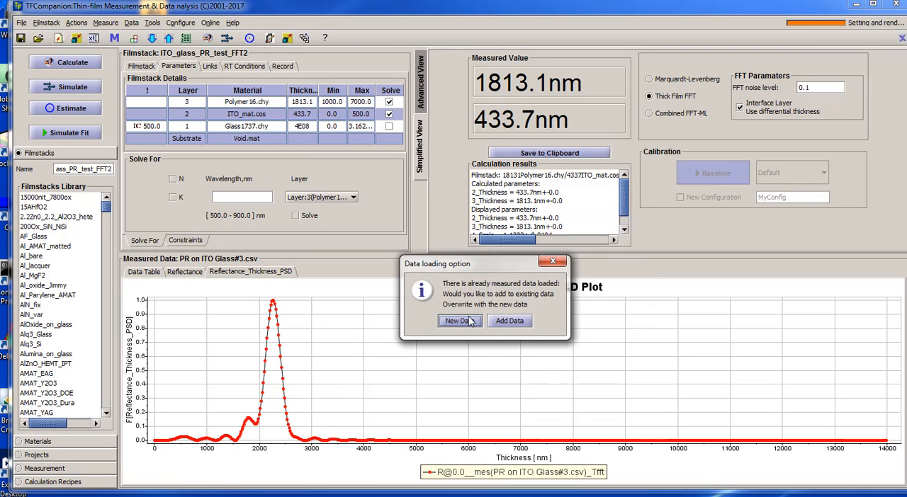
# Replace the data with PR on ITO Glass#4 (1346.4 nm, 440.2 nm) and reopen Load Measurement
pyautogui.click(456, 321)
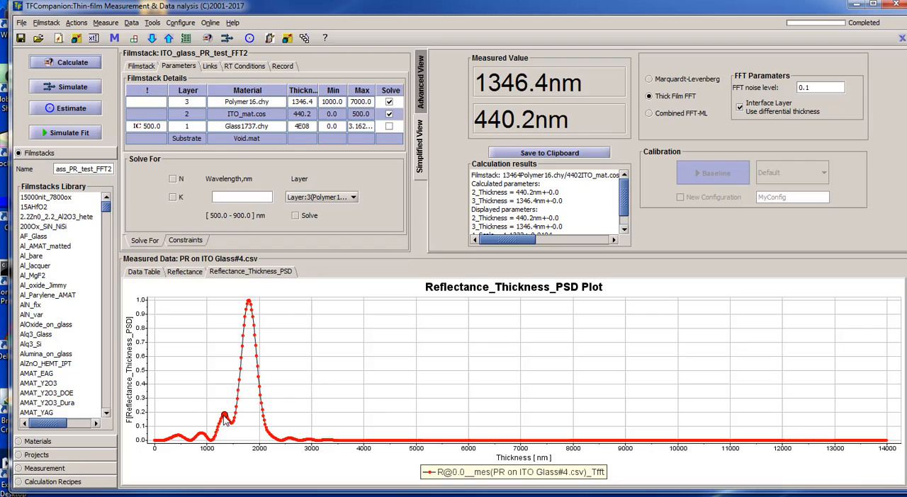
pyautogui.moveTo(254, 299)
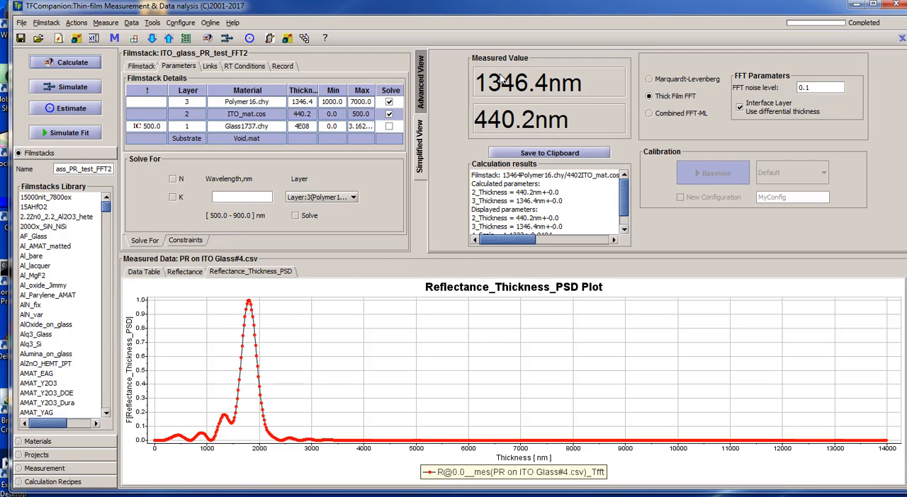
pyautogui.moveTo(340, 297)
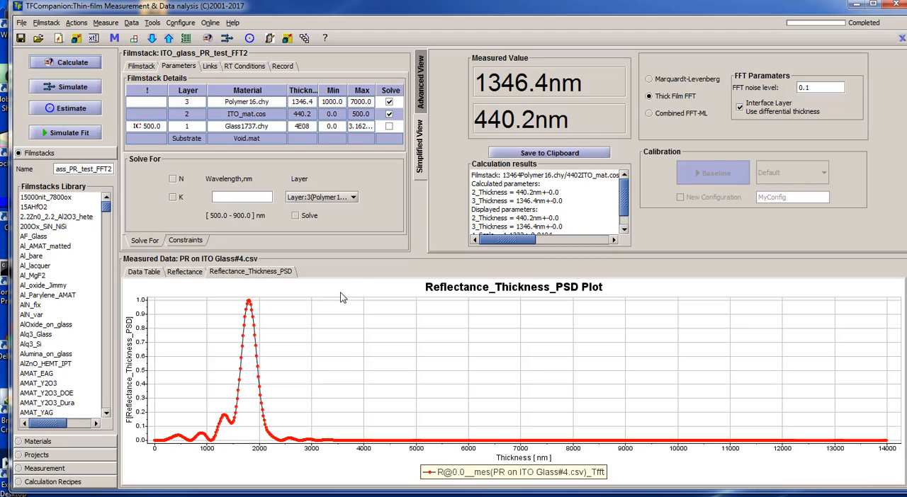
pyautogui.click(114, 38)
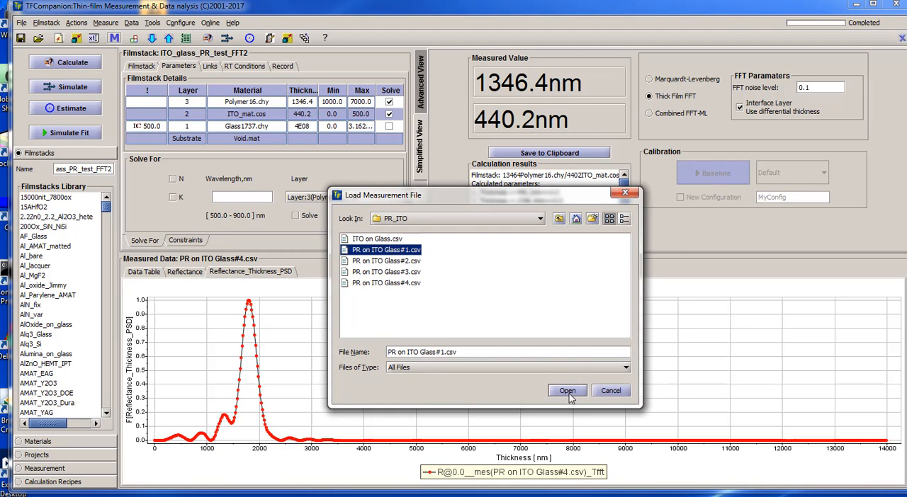
# Reload PR on ITO Glass#1 (5609.8 nm, 400.9 nm) and view its reflectance spectrum
pyautogui.click(566, 390)
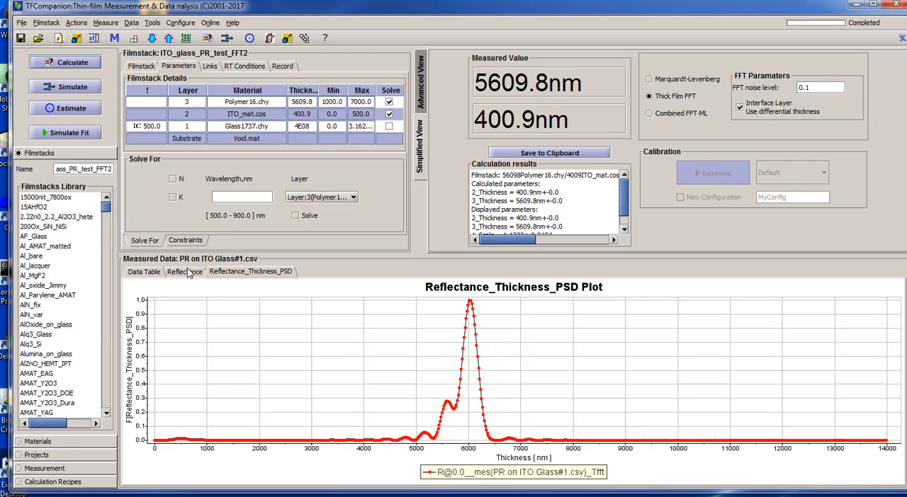
pyautogui.click(185, 271)
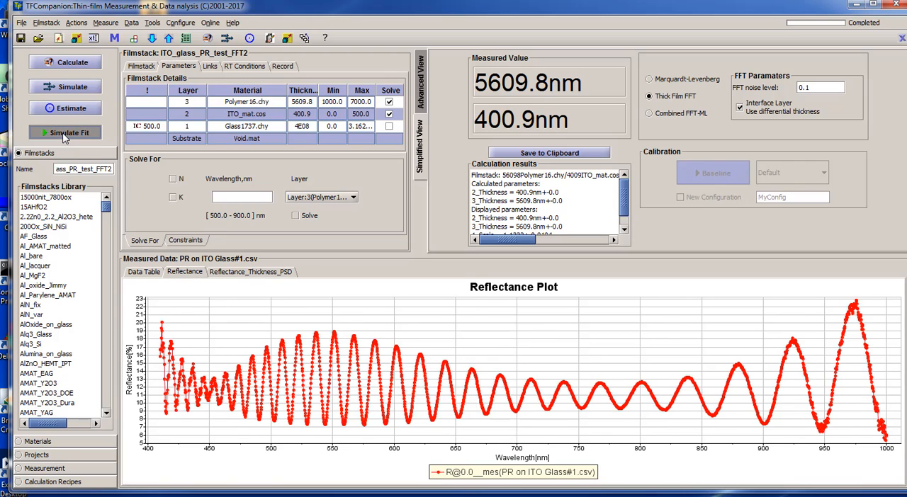
# Simulate the fit to overlay calculated reflectance on the Glass#1 spectrum, 500–900 nm
pyautogui.click(65, 132)
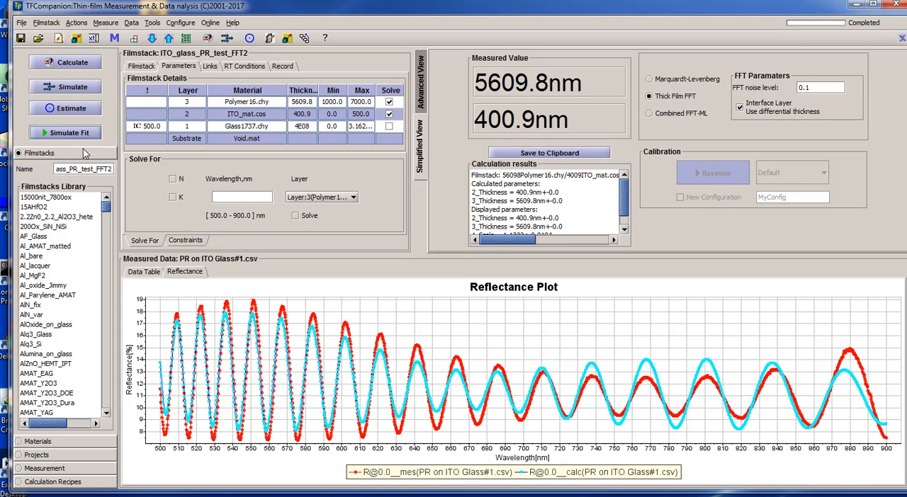
pyautogui.moveTo(88, 152)
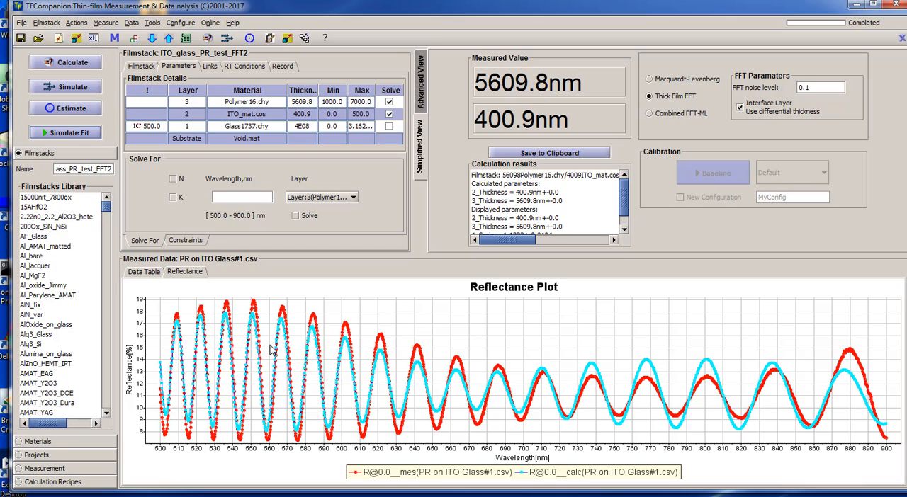
pyautogui.moveTo(278, 319)
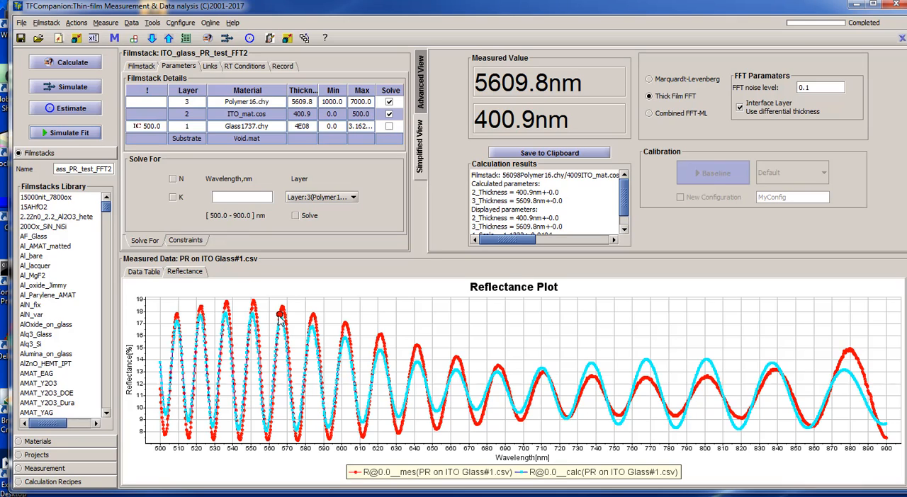
pyautogui.moveTo(287, 337)
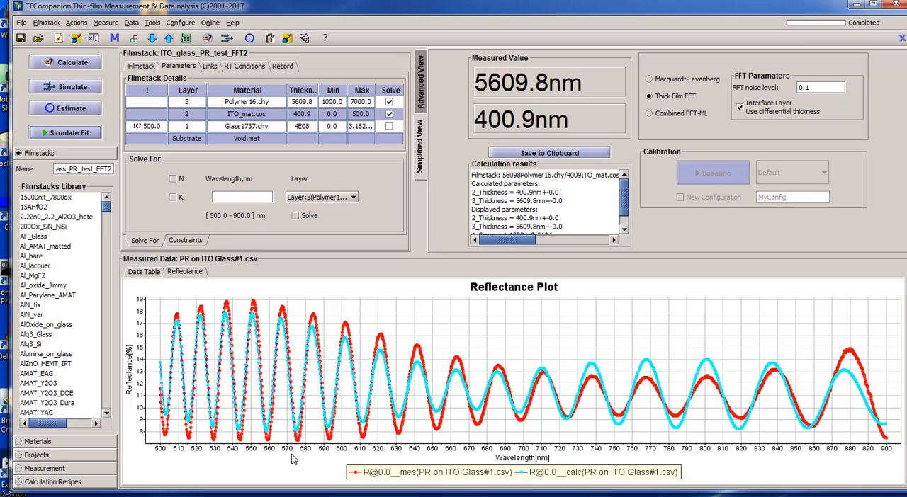
pyautogui.moveTo(305, 436)
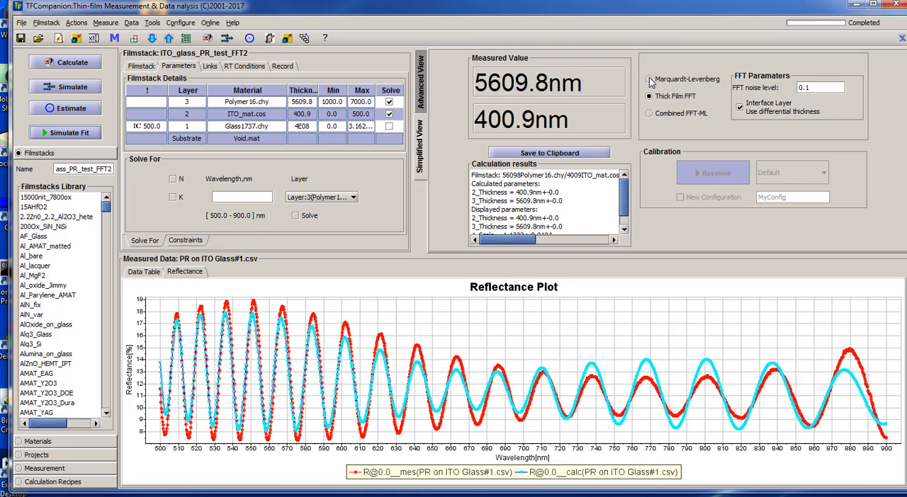
# Refit Glass#1 with Marquardt-Levenberg, giving polymer 5607.0 nm, ITO 408.3 nm, MSE 0.012
pyautogui.click(649, 79)
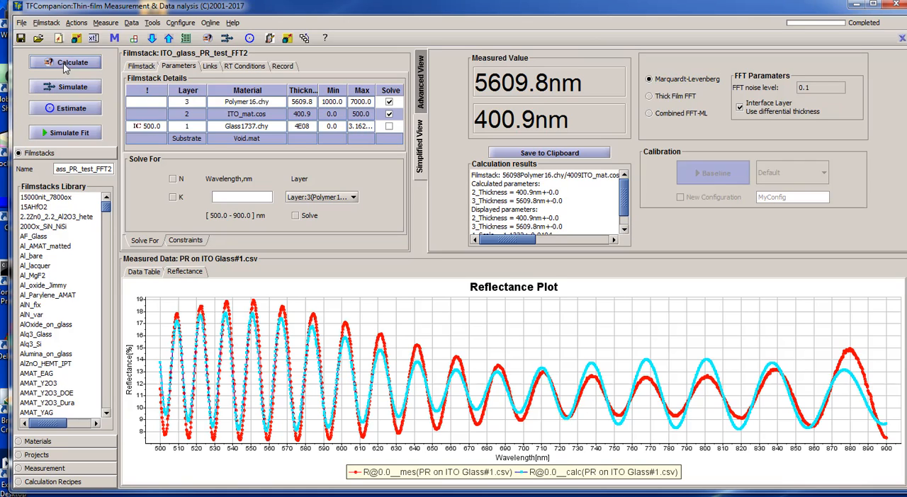
pyautogui.click(64, 62)
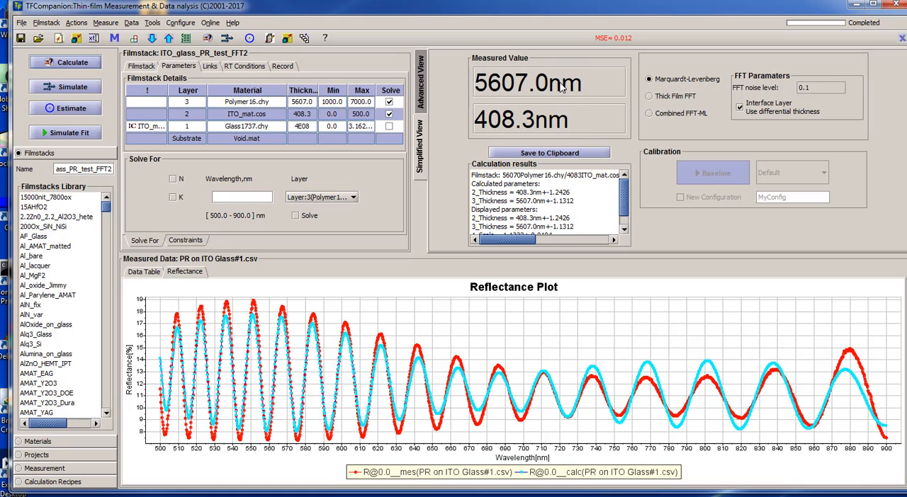
pyautogui.moveTo(585, 139)
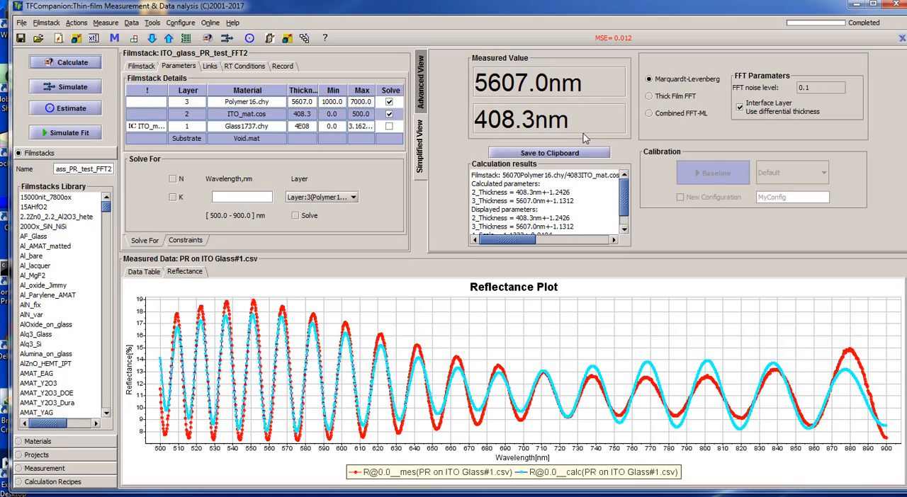
pyautogui.moveTo(592, 124)
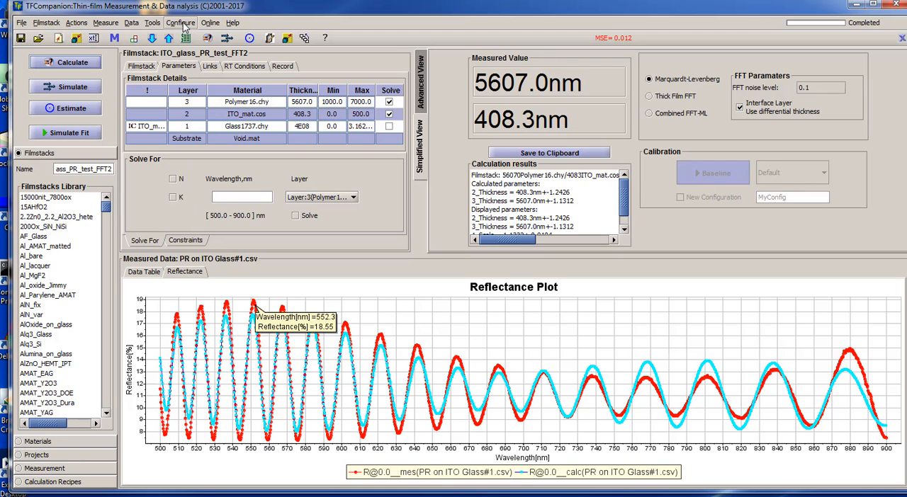
# Set FFT Resolution Accuracy to High in the Calculation settings and save
pyautogui.click(180, 22)
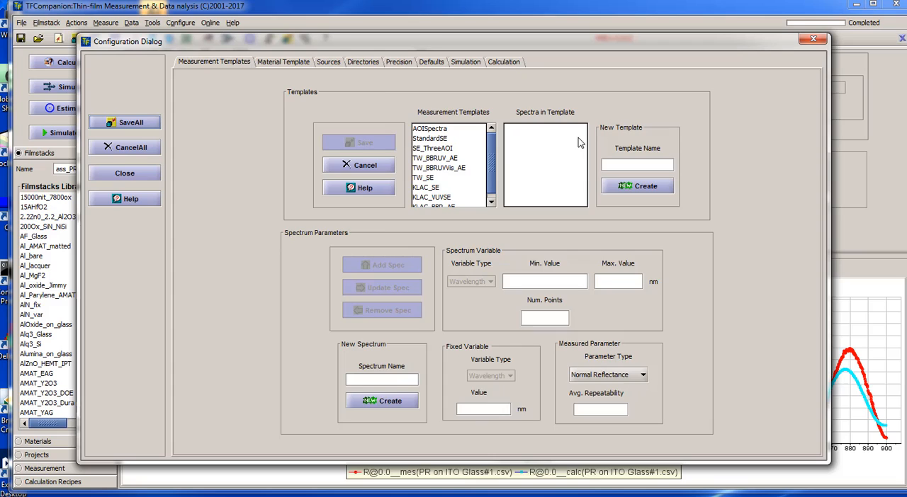
pyautogui.click(503, 62)
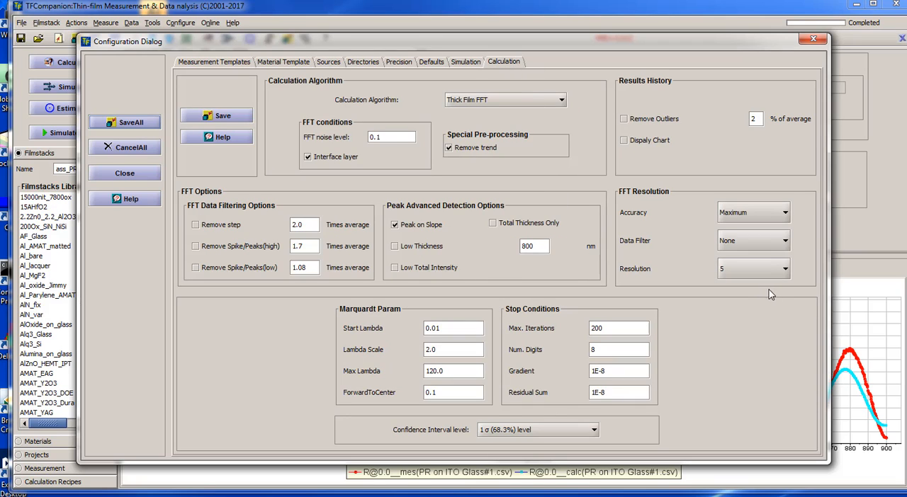
pyautogui.click(784, 212)
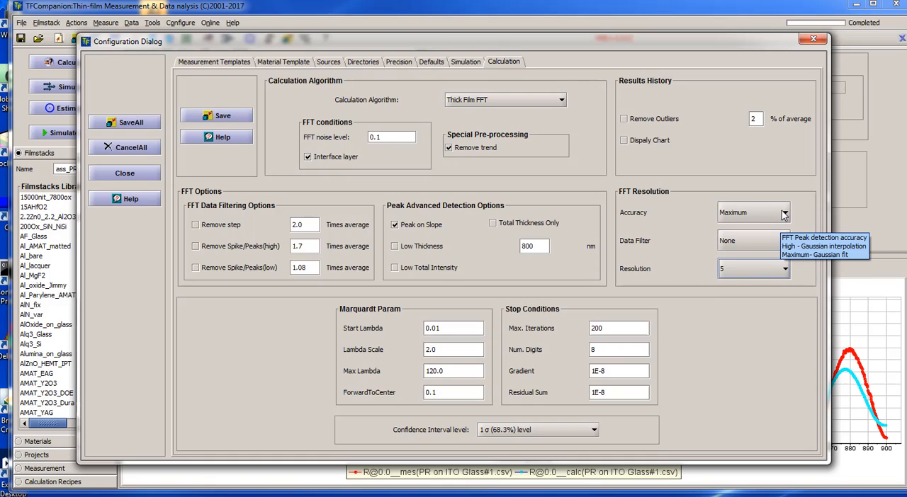
pyautogui.click(783, 212)
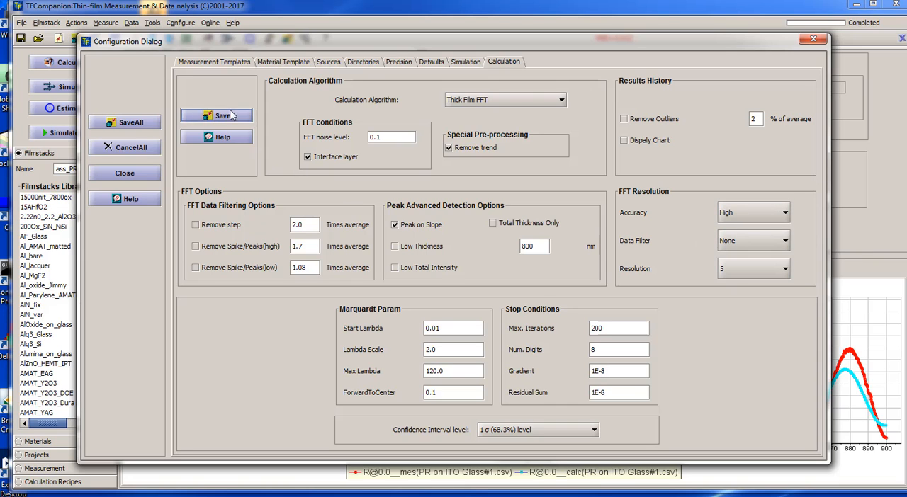
pyautogui.click(124, 173)
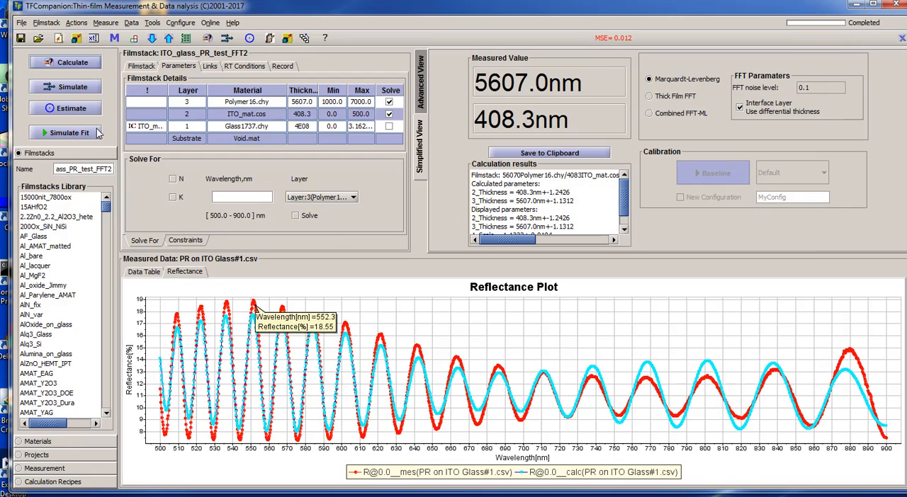
# Recalculate with Thick Film FFT at High accuracy, giving polymer 5595.6 nm and ITO 419.4 nm
pyautogui.click(649, 95)
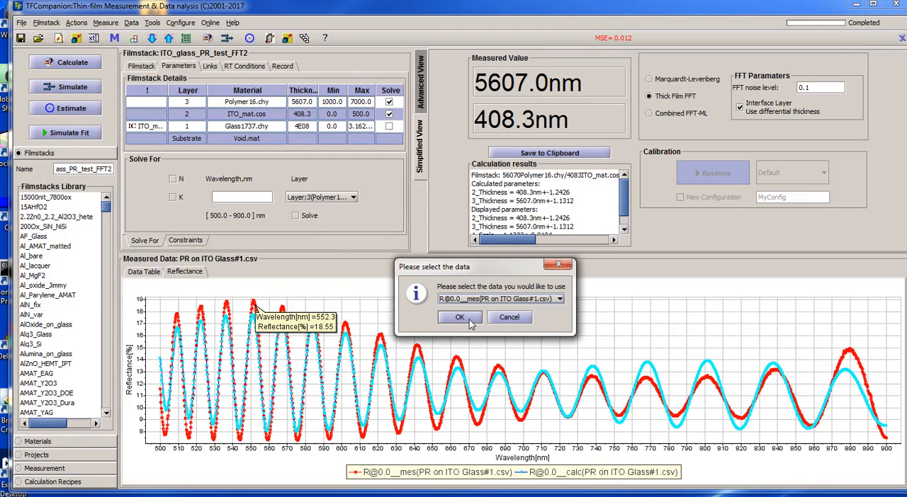
pyautogui.click(459, 317)
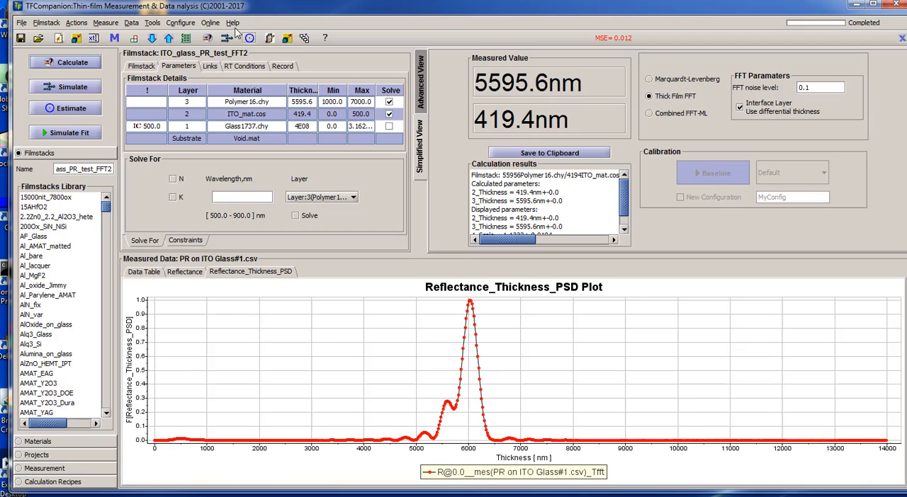
pyautogui.click(180, 22)
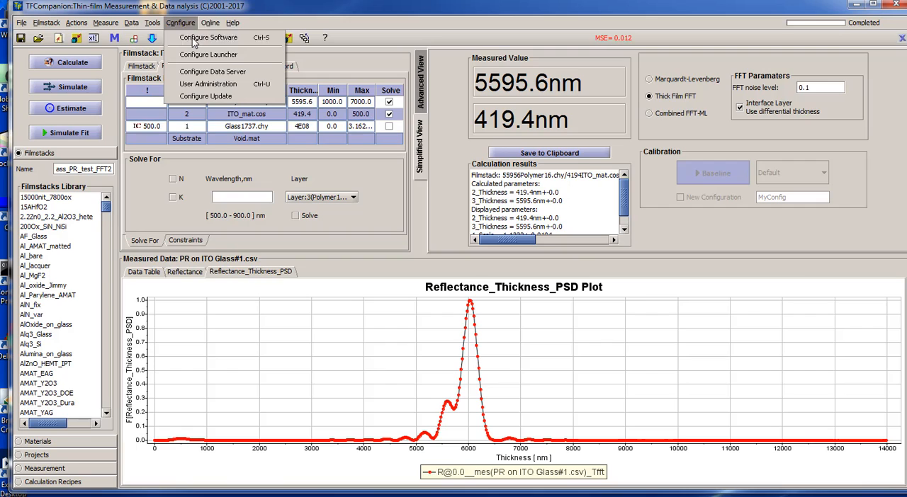
# Set FFT accuracy to Default and recalculate, giving polymer 5586.5 nm and ITO 425.4 nm
pyautogui.click(208, 37)
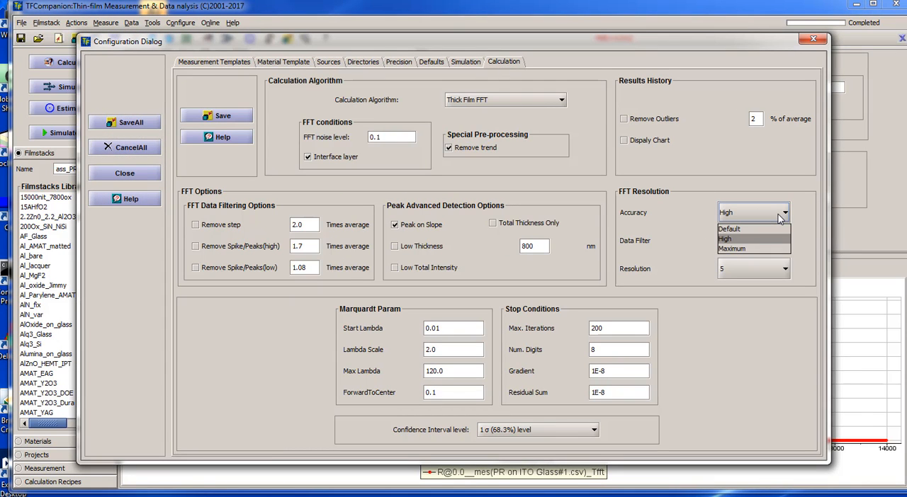
pyautogui.click(730, 229)
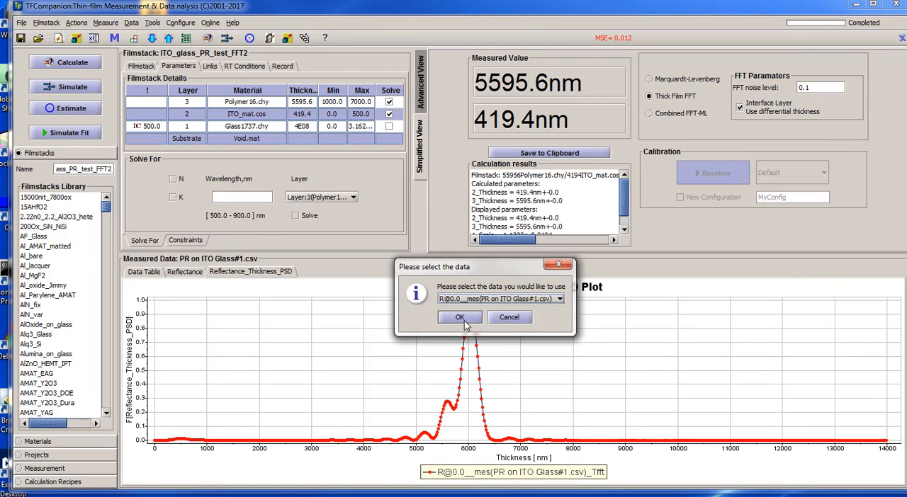
pyautogui.click(460, 317)
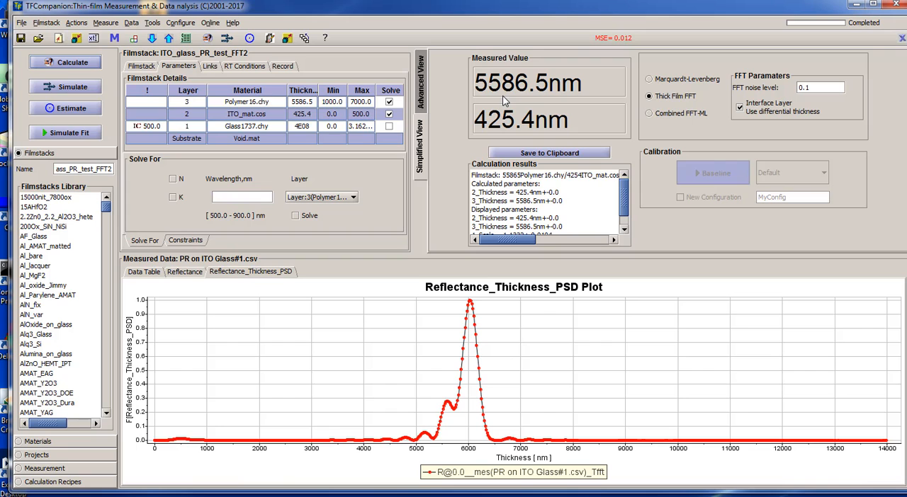
pyautogui.click(180, 22)
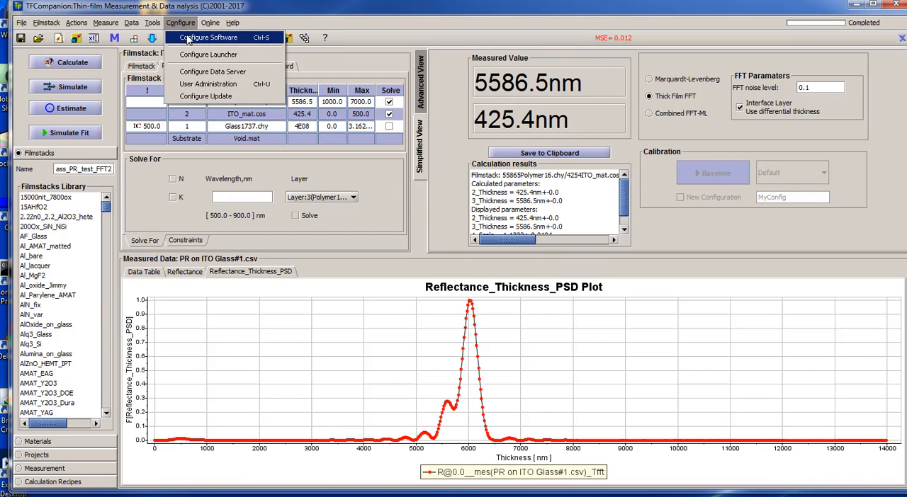
# Switch the Calculation tab's FFT peak detection accuracy to Maximum and close Configure Software
pyautogui.click(208, 36)
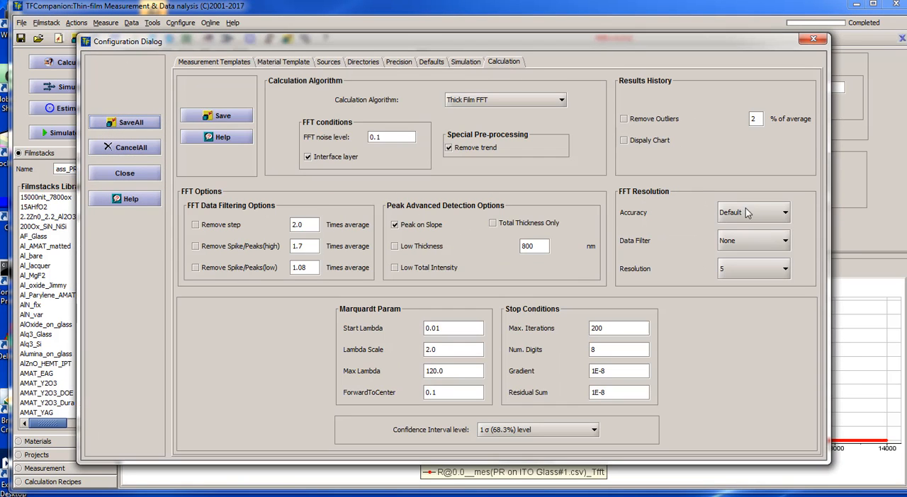
pyautogui.click(753, 212)
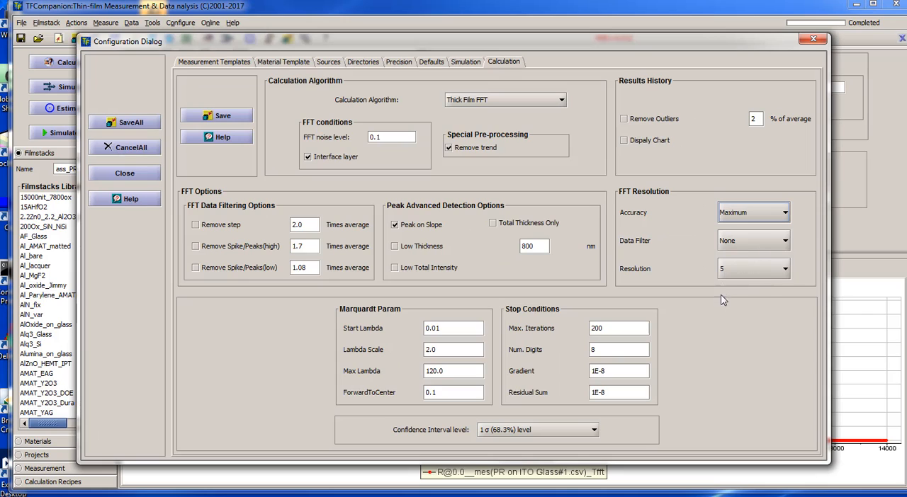
pyautogui.click(784, 269)
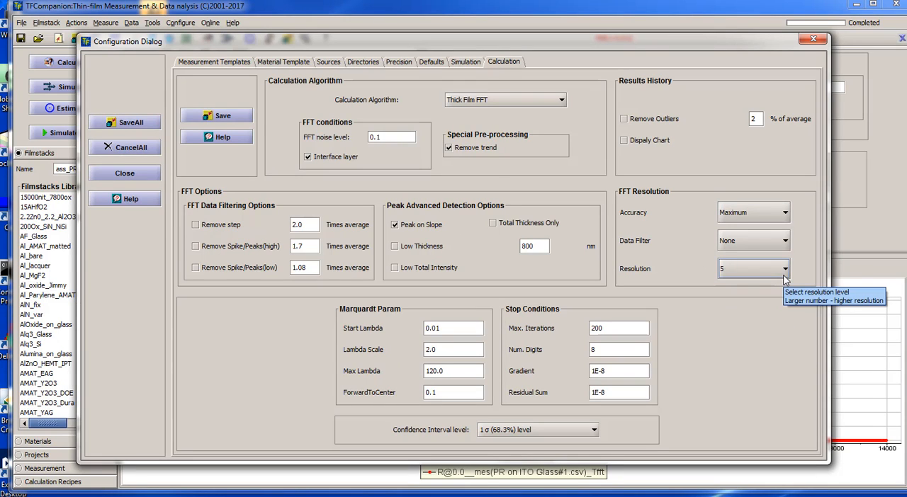
pyautogui.moveTo(744, 335)
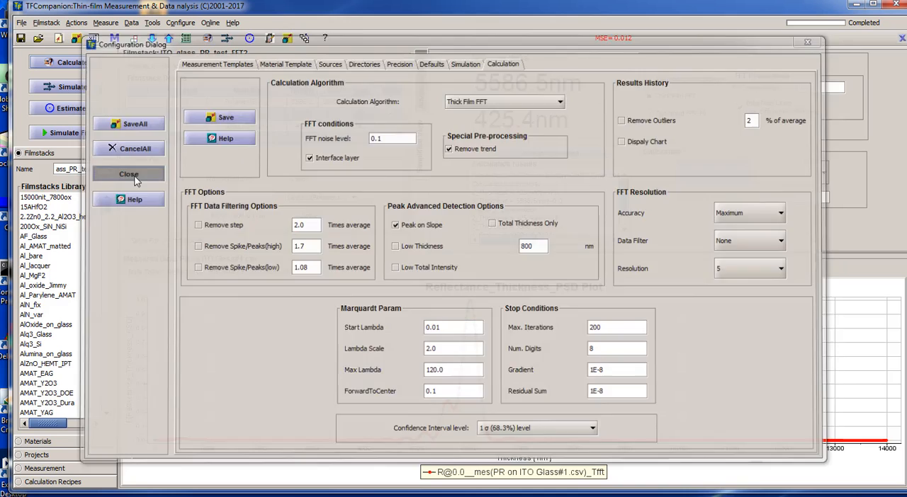
pyautogui.click(128, 174)
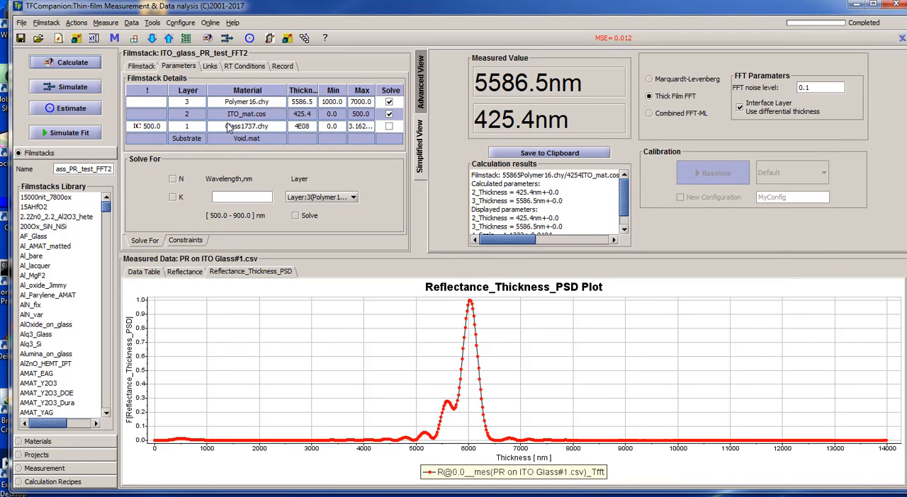
# Recalculate at Maximum accuracy for 5609.8 nm photoresist and 400.9 nm ITO, then check the reflectance fit
pyautogui.click(184, 271)
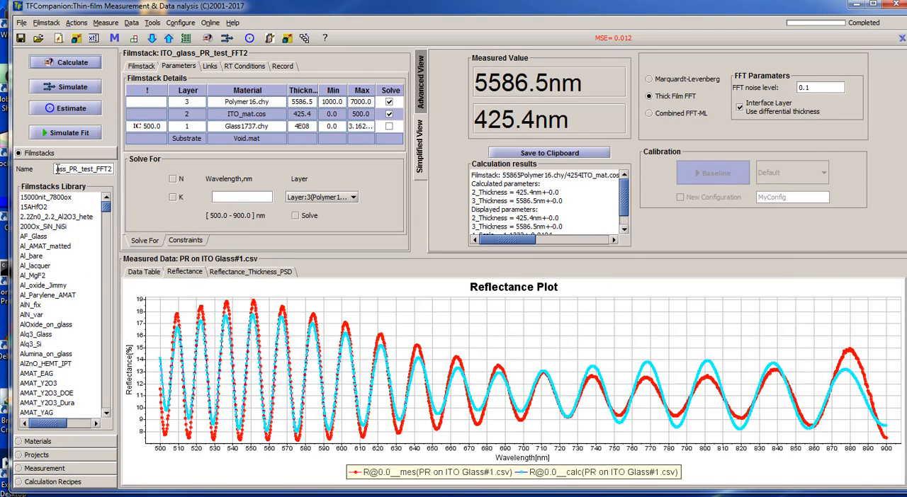
pyautogui.click(64, 132)
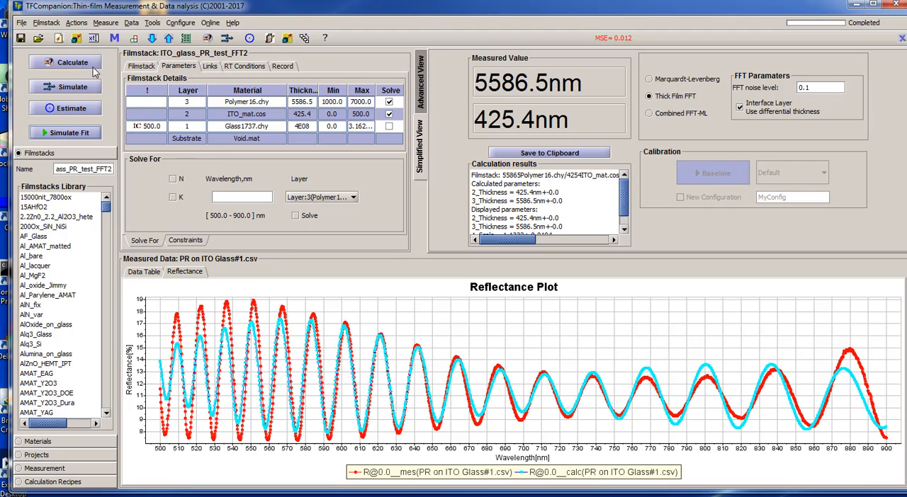
pyautogui.click(65, 62)
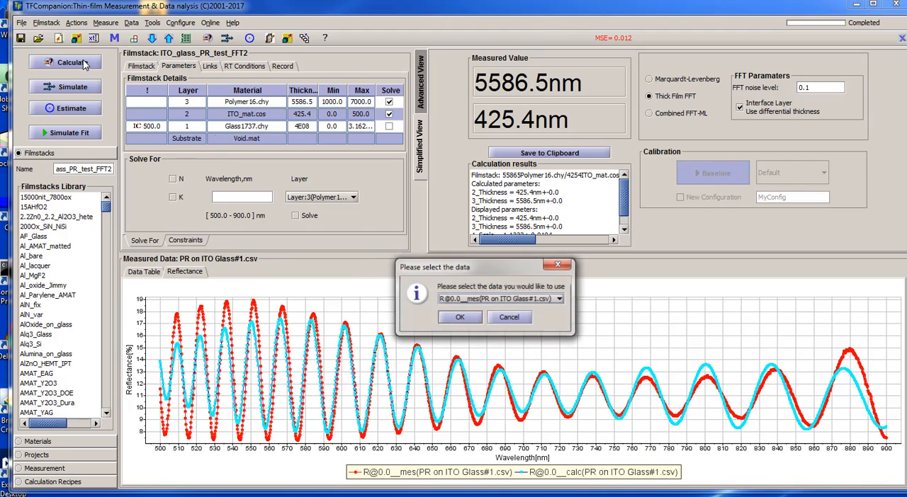
pyautogui.click(459, 317)
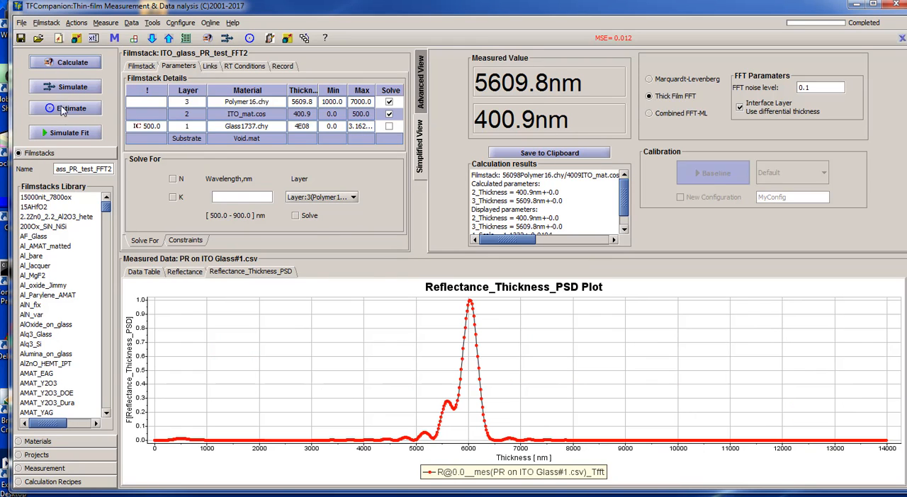
pyautogui.click(184, 271)
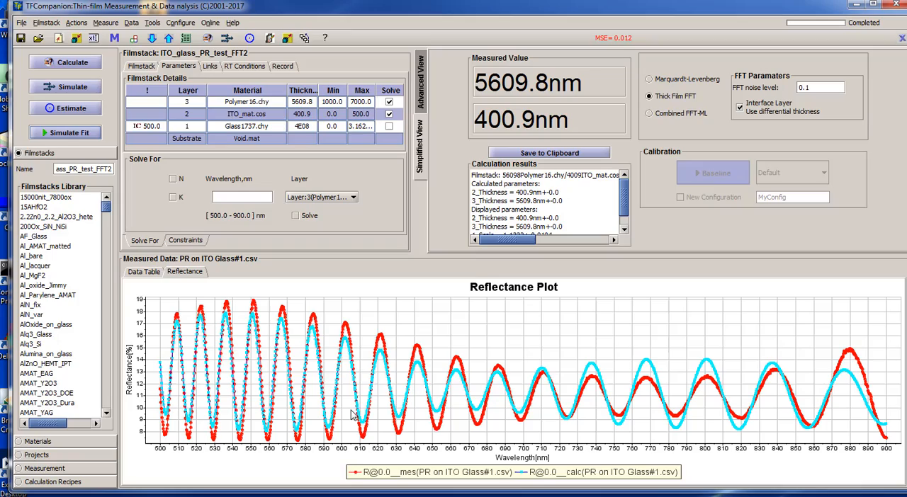